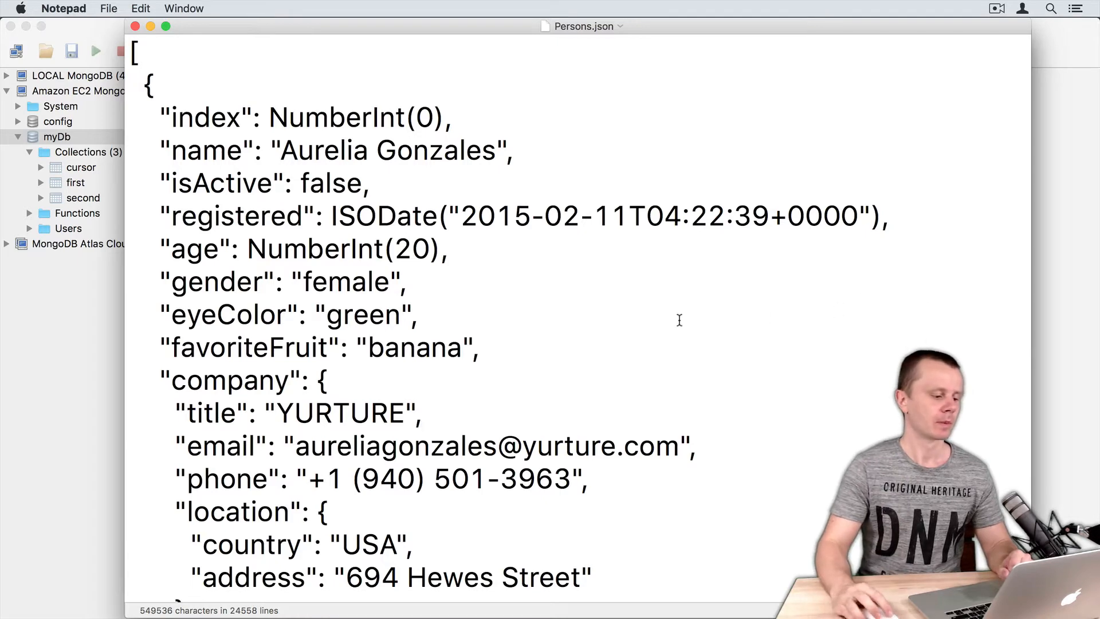
Select and copy the whole Persons.json person array in Notepad.
scroll(down, 3)
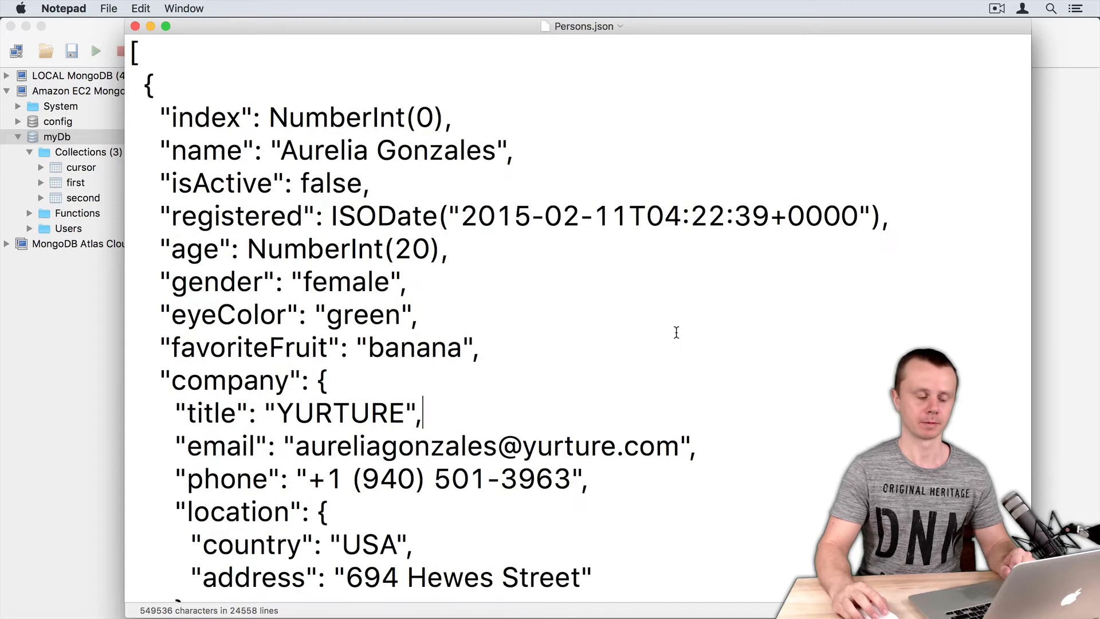
key(cmd+a)
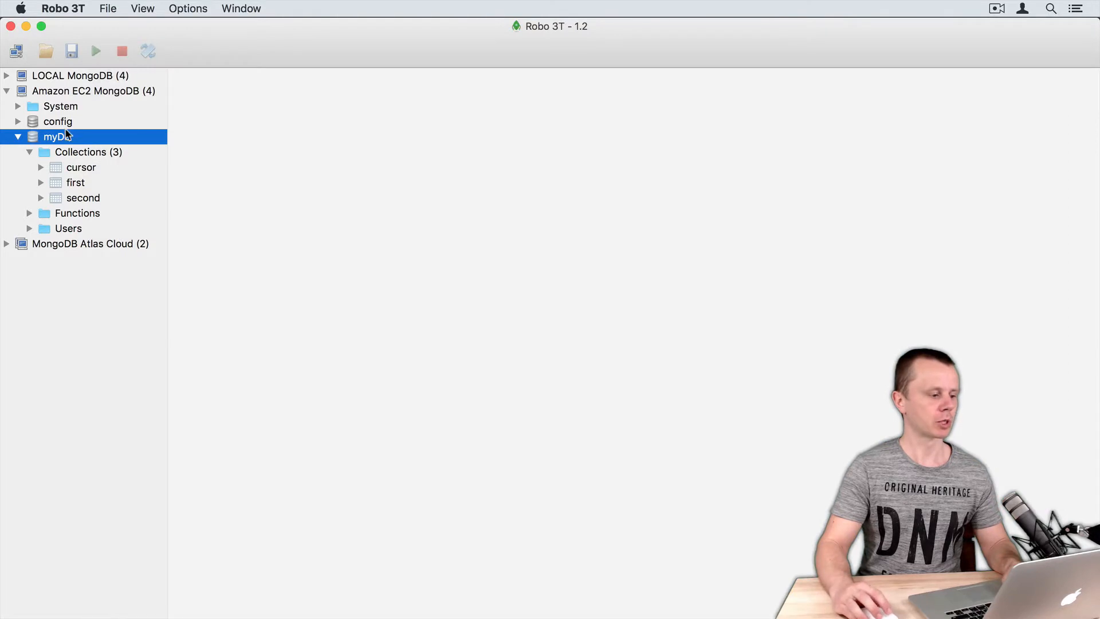
In a new myDb shell, write db.persons.insertMany() wrapping the pasted person array.
right_click(55, 138)
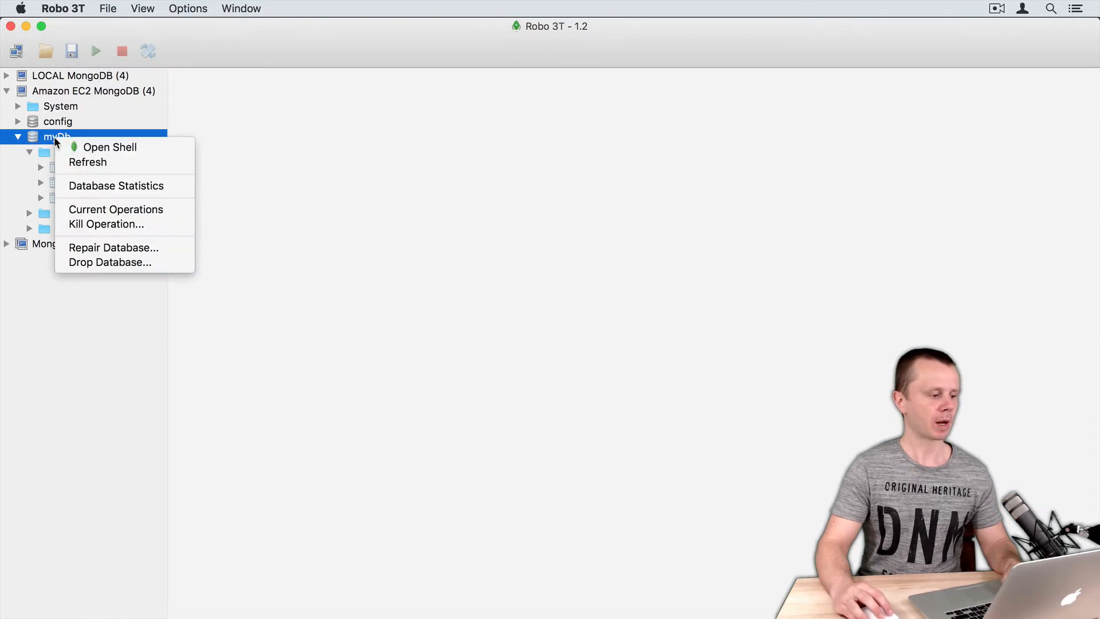
click(108, 146)
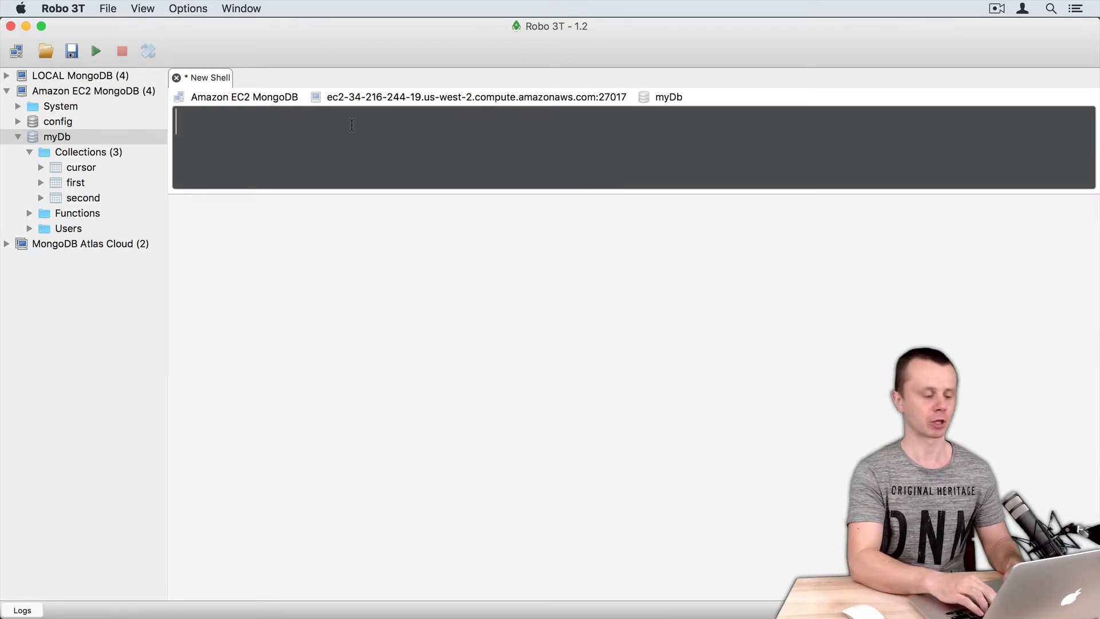
text(db.persons)
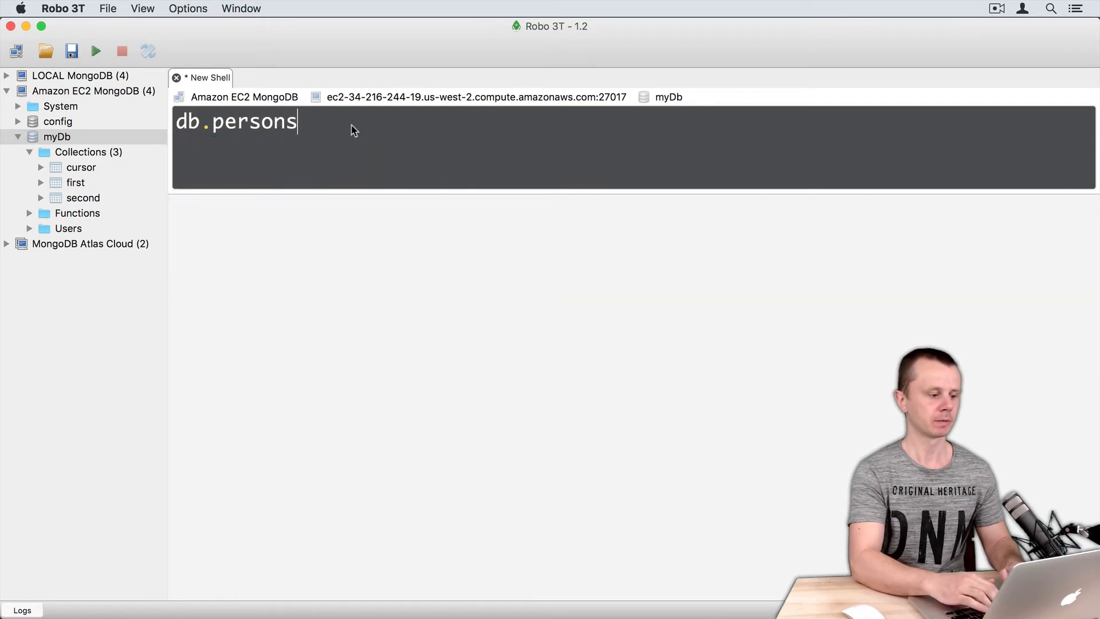
text(.insertMany()
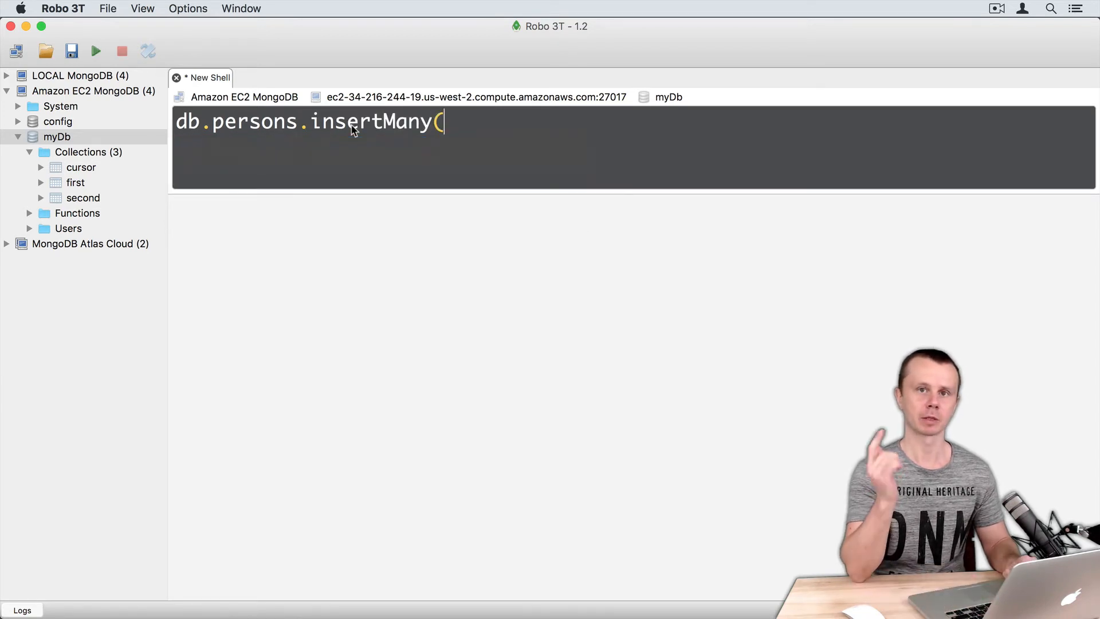
text())
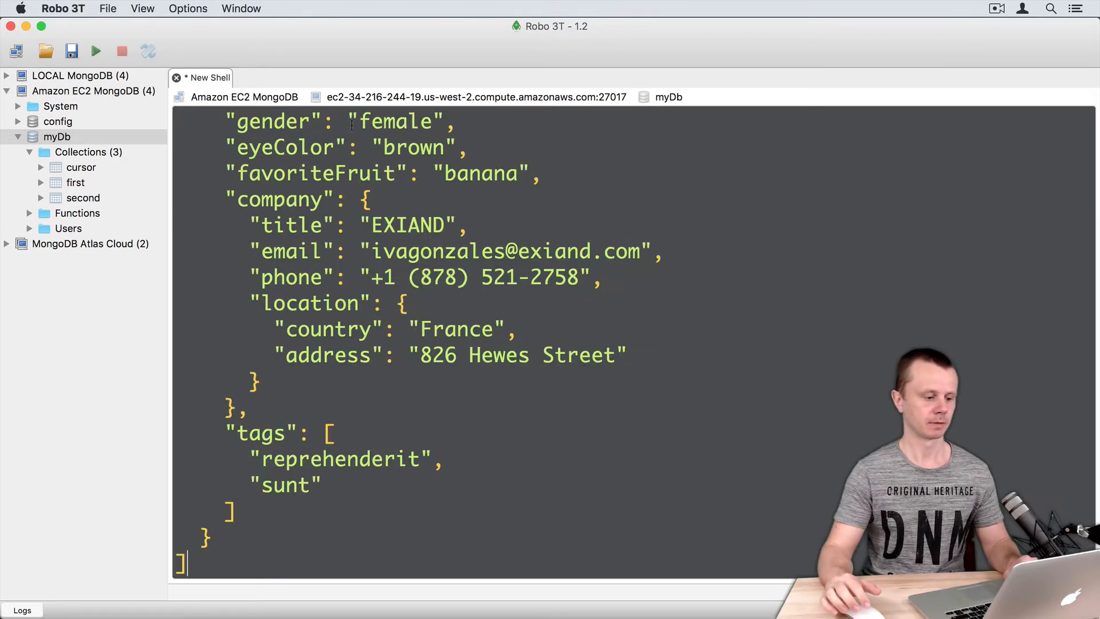
Run the insertMany, view the result as a table with 1000 insertedIds, and dock the result panel.
click(95, 52)
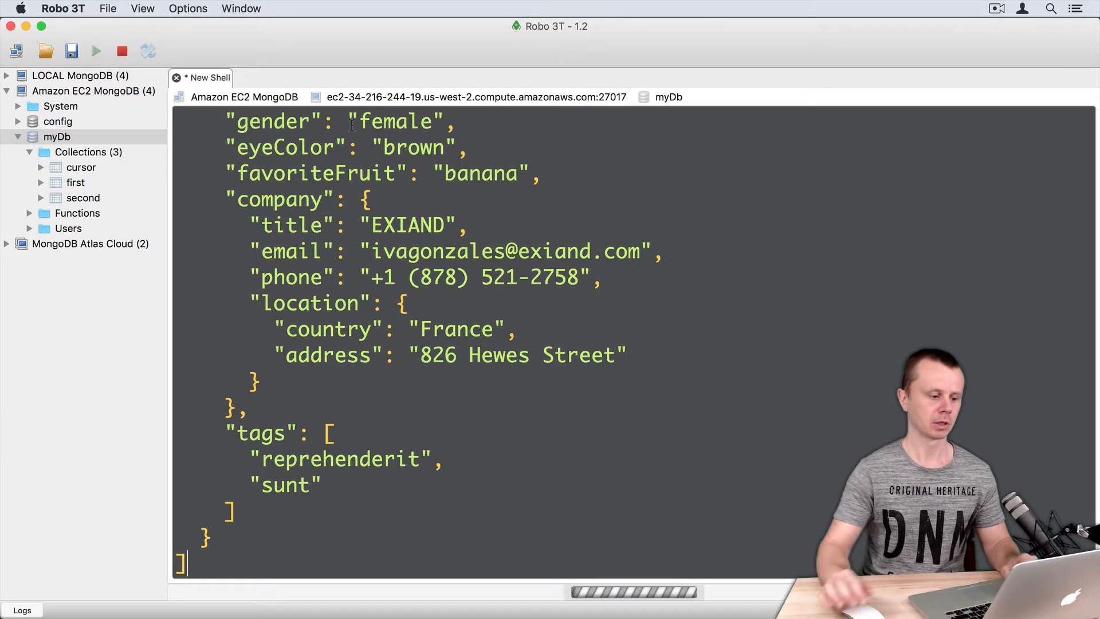
click(94, 52)
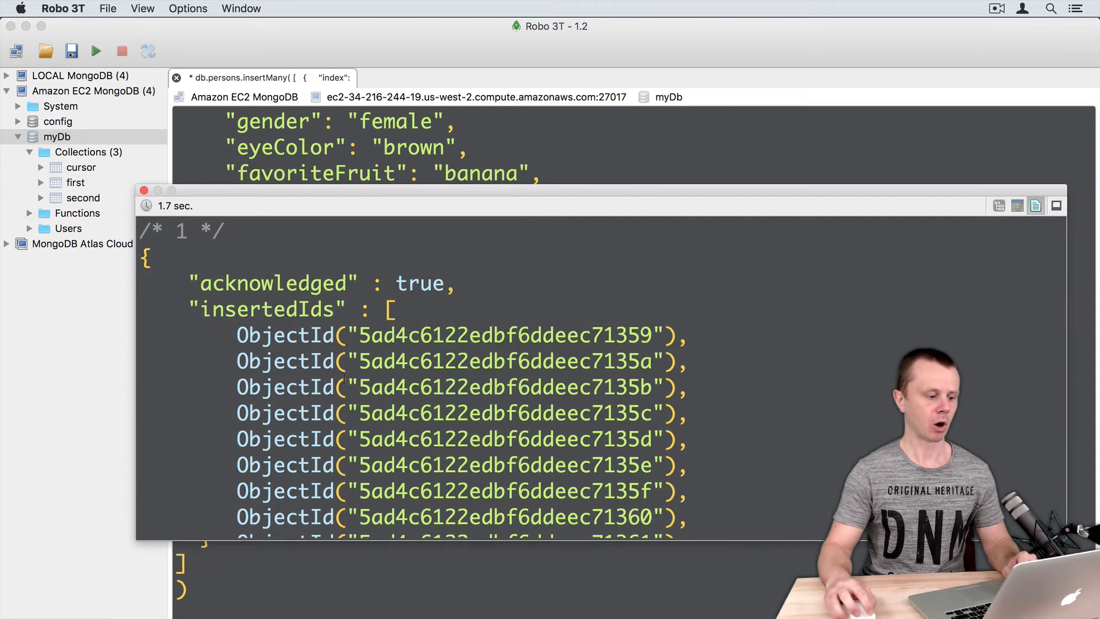
scroll(down, 3)
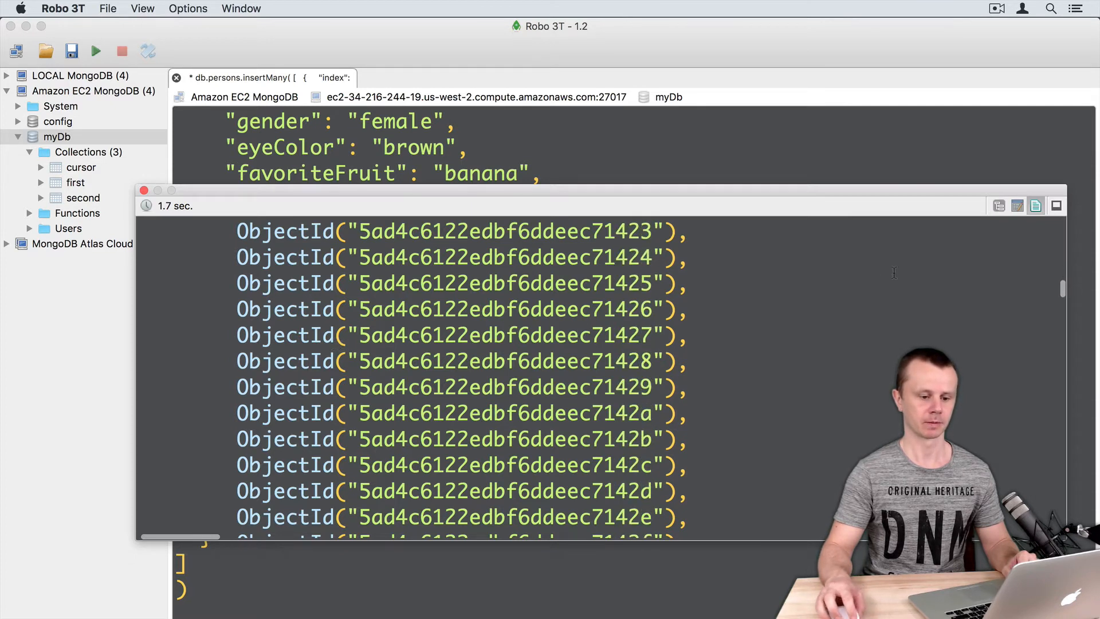
click(1018, 206)
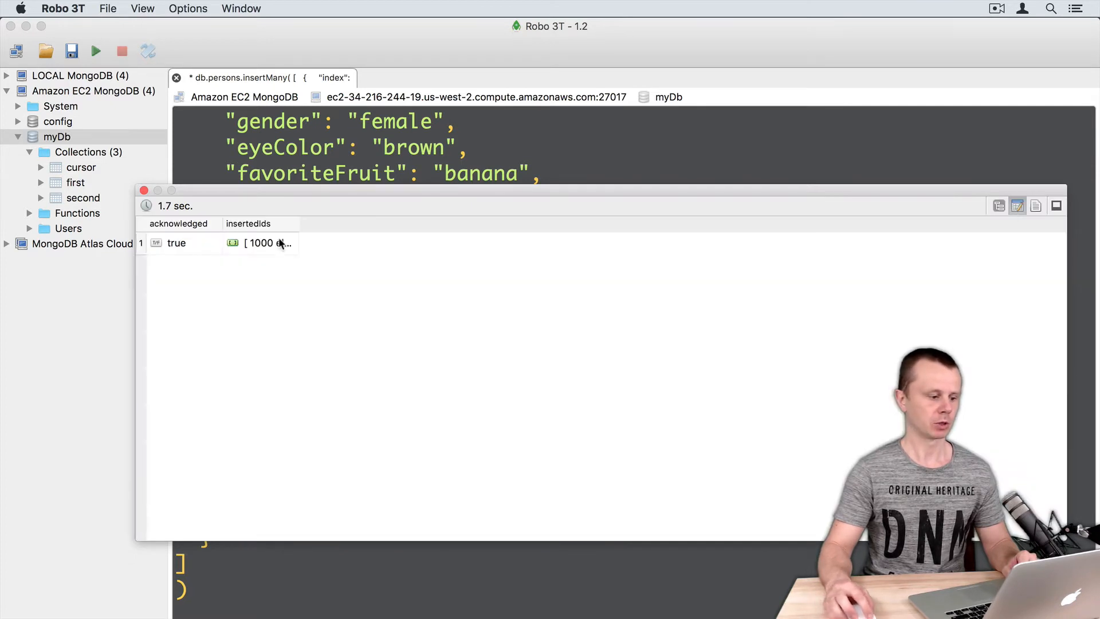
click(268, 243)
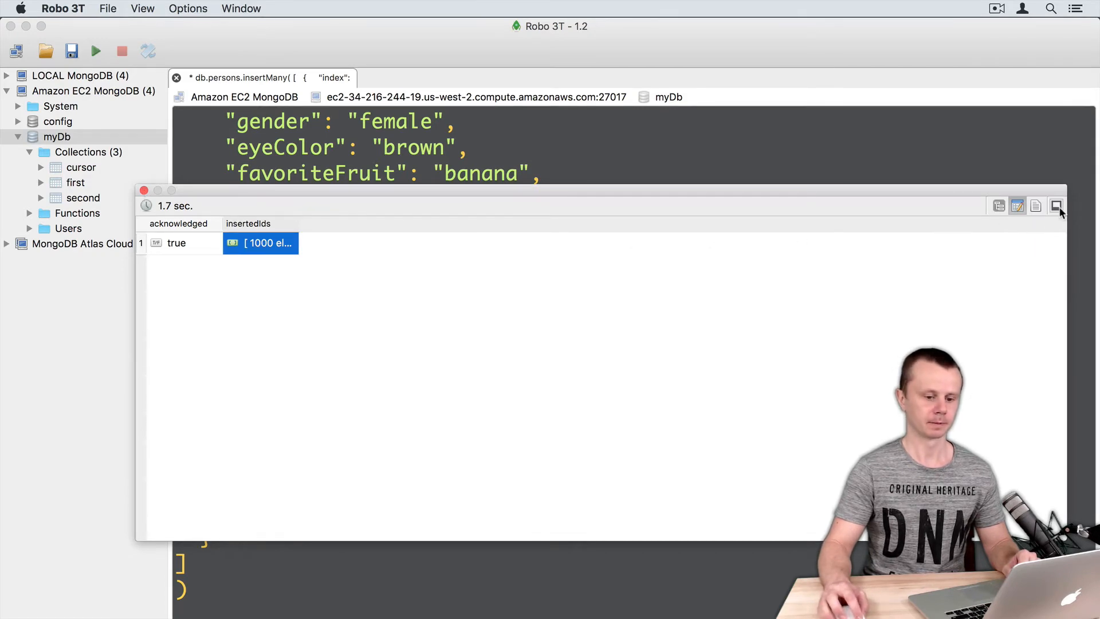
click(142, 190)
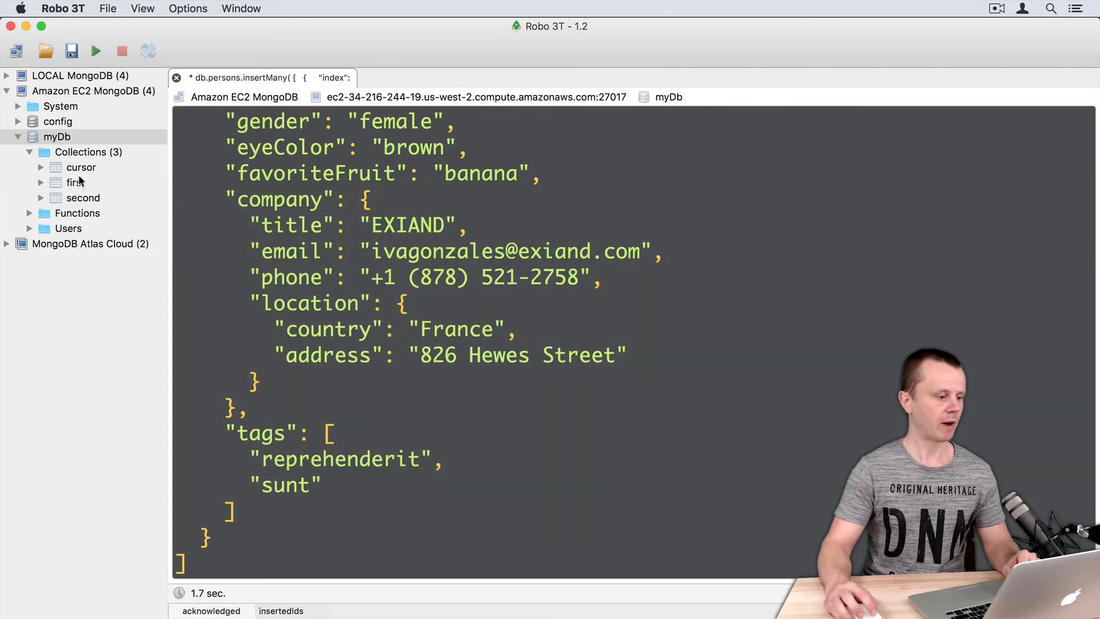
Refresh myDb so the new persons collection appears under Collections.
right_click(57, 137)
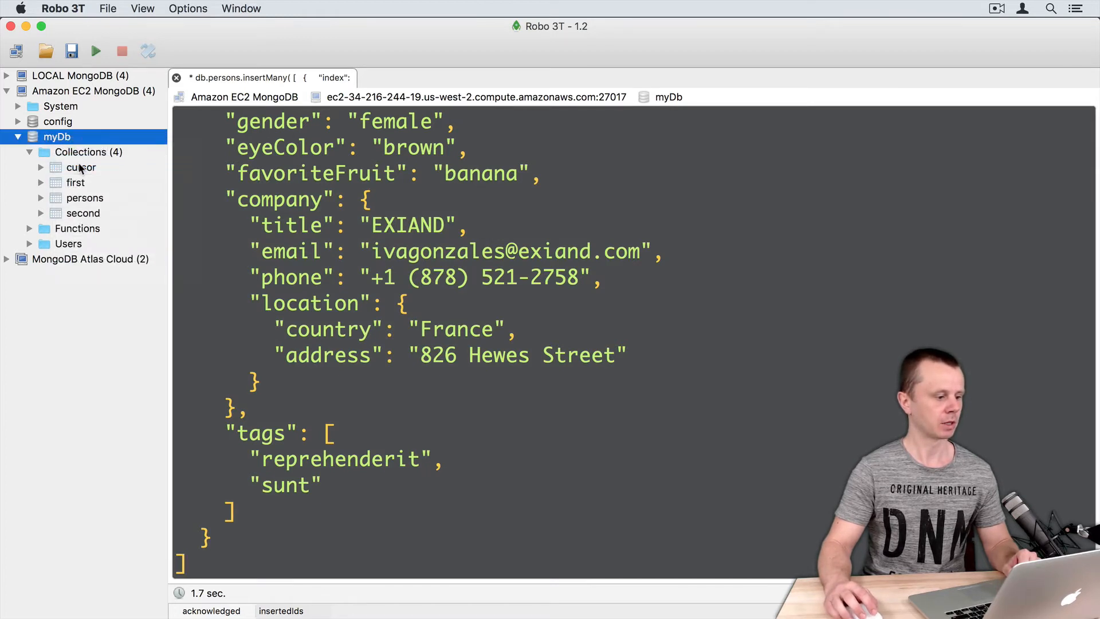
click(84, 197)
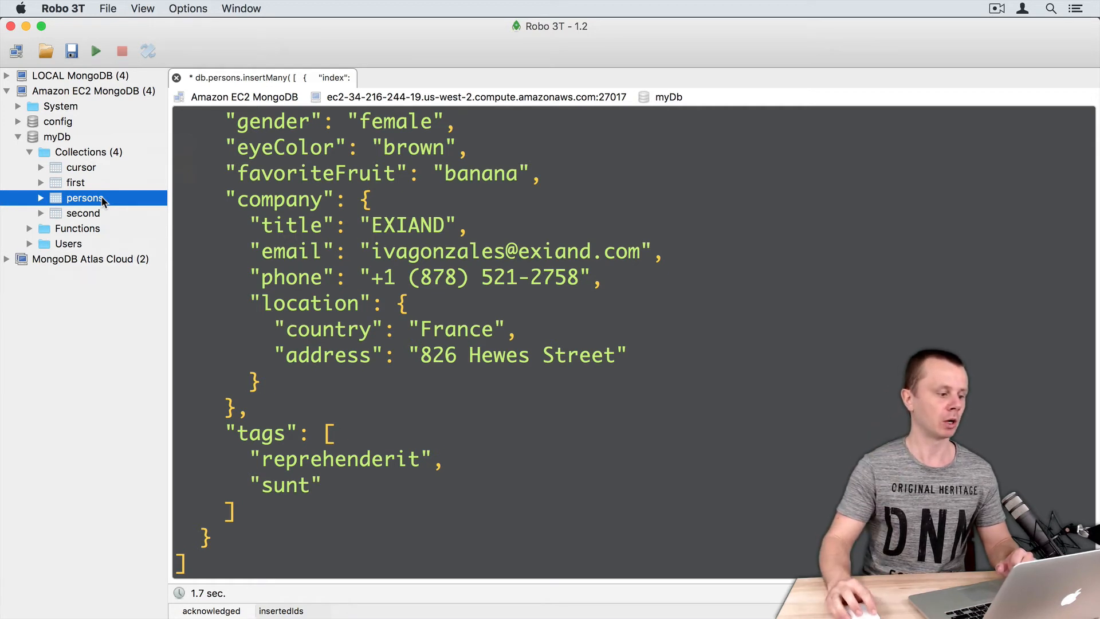
Run find({}) on persons and browse the documents starting with Aurelia Gonzales and Kitty Snow.
double_click(85, 197)
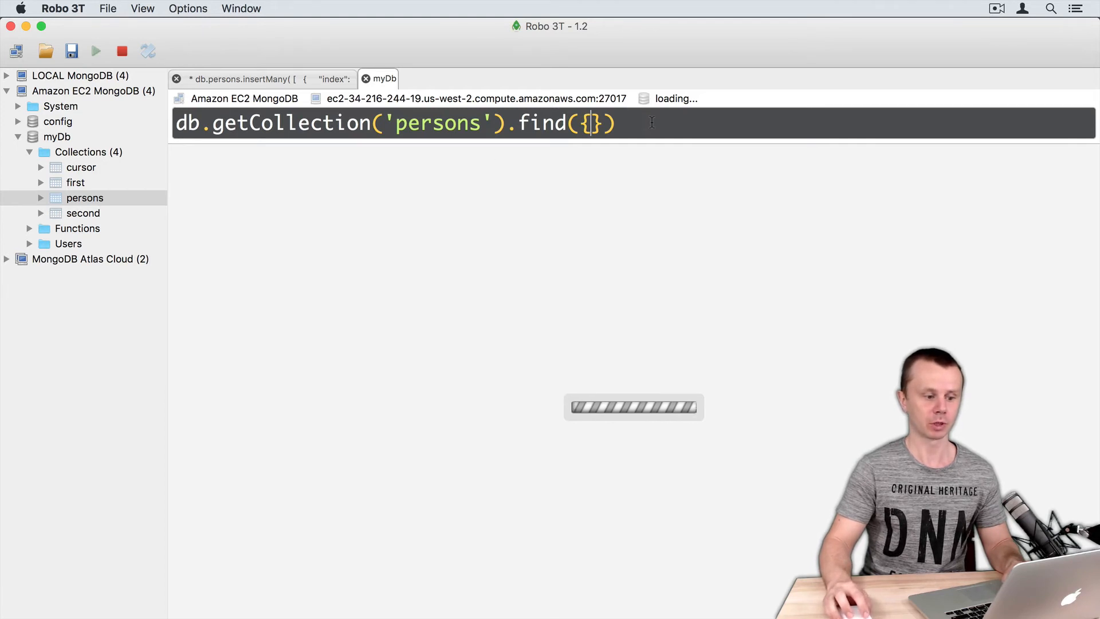
click(92, 50)
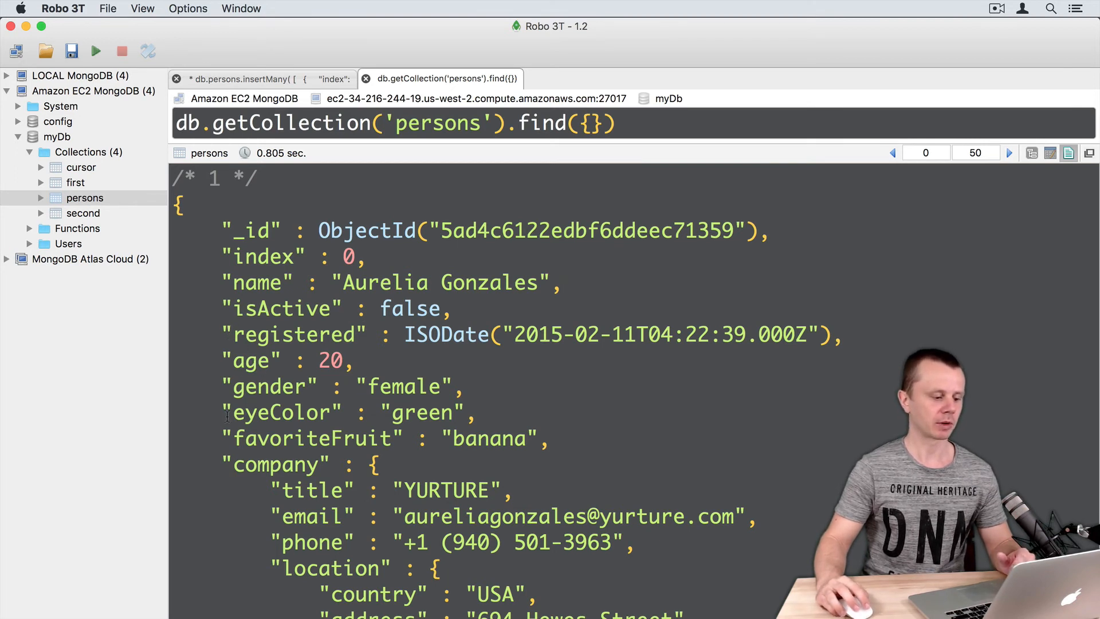
mouse_move(298, 440)
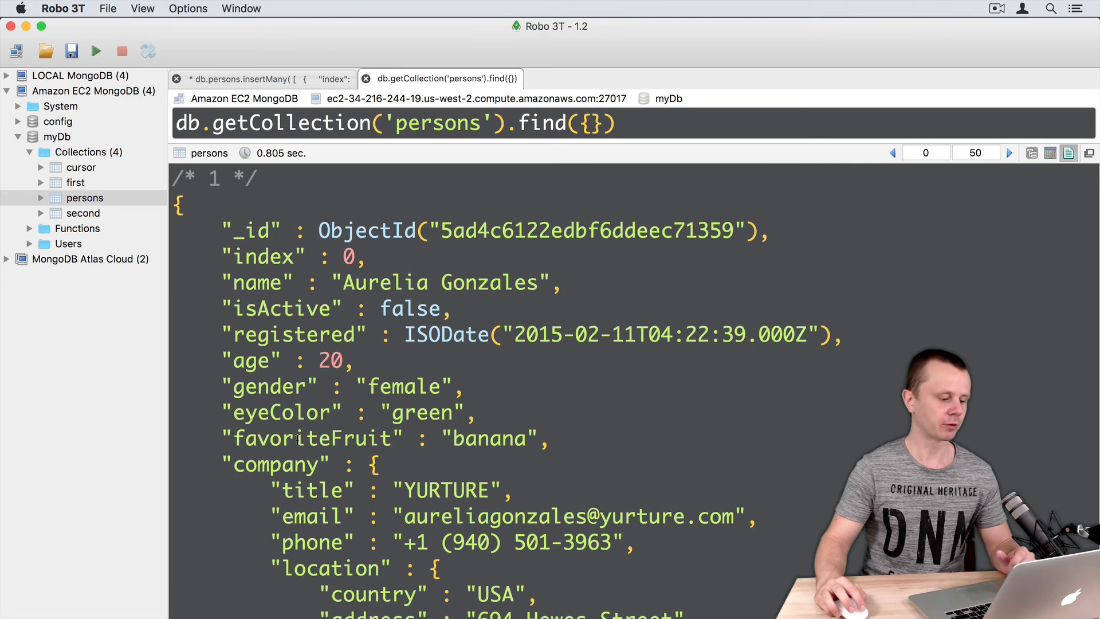
scroll(down, 3)
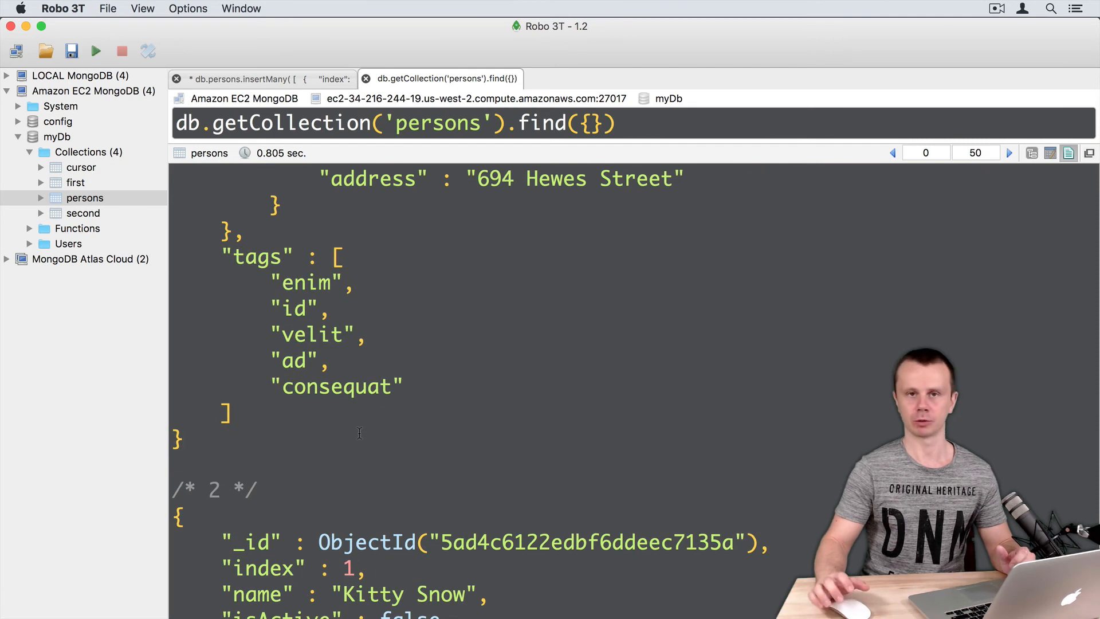
scroll(down, 3)
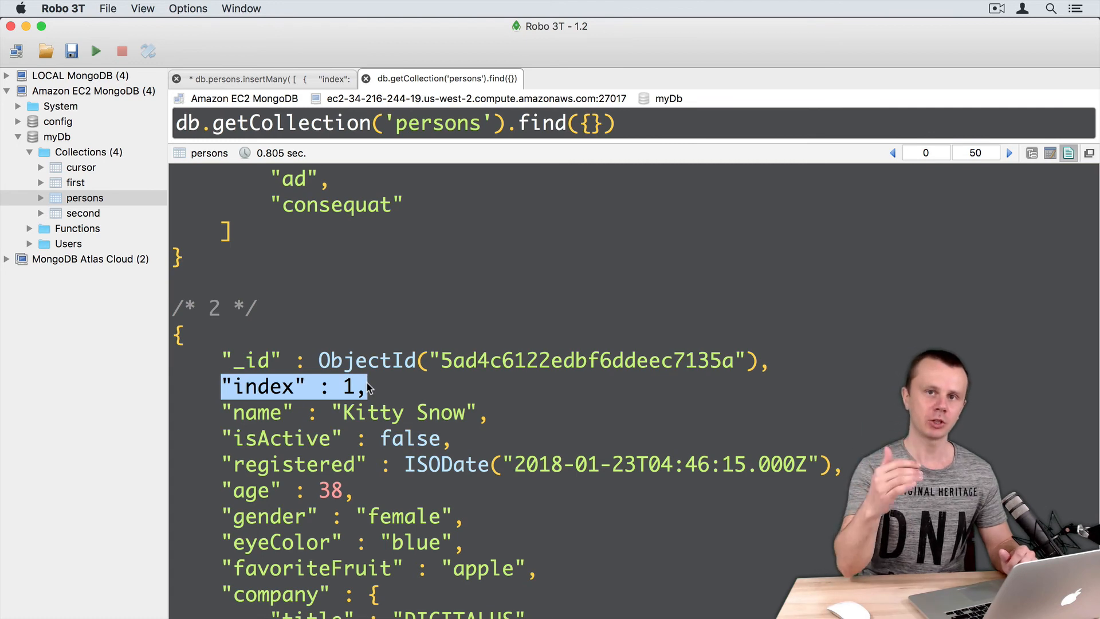
click(490, 411)
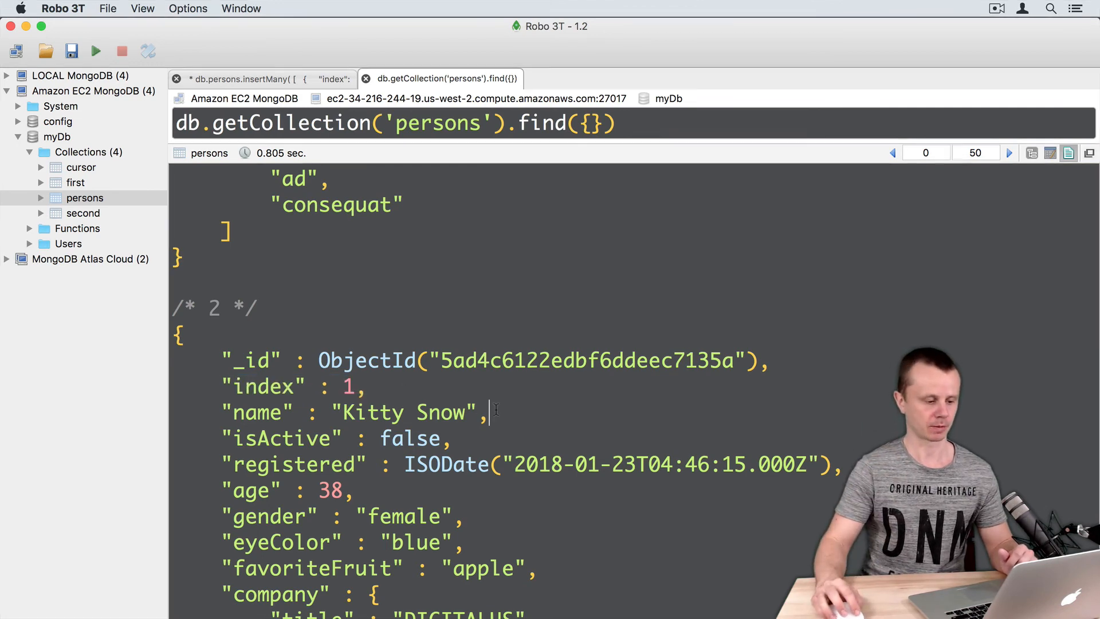
click(175, 78)
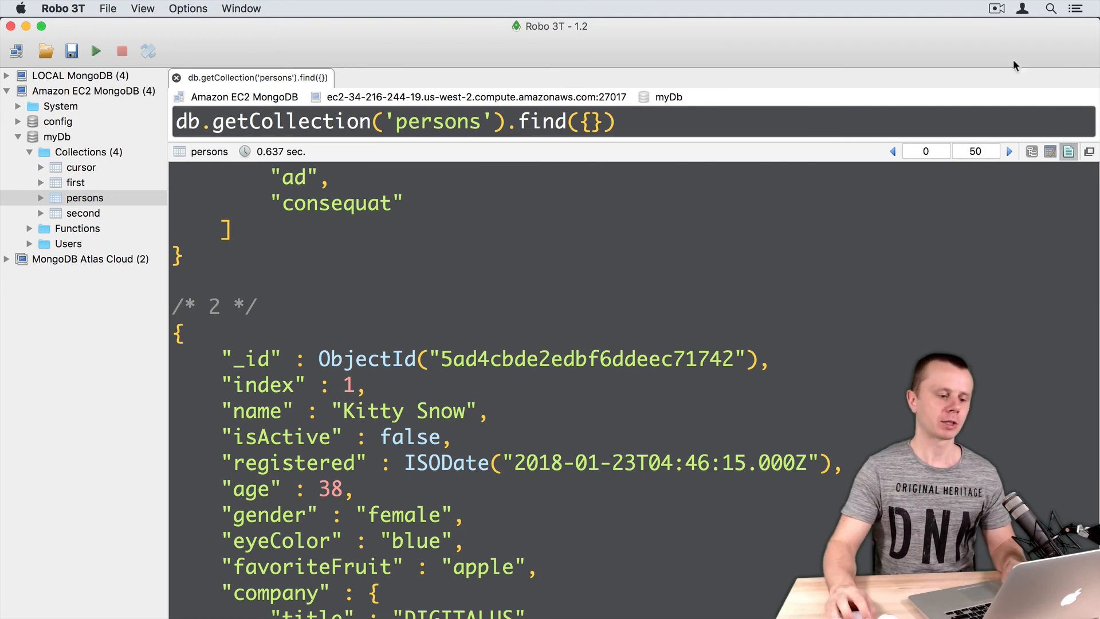
Run db.persons.find({}).count() and get 1000 back.
text(.coun)
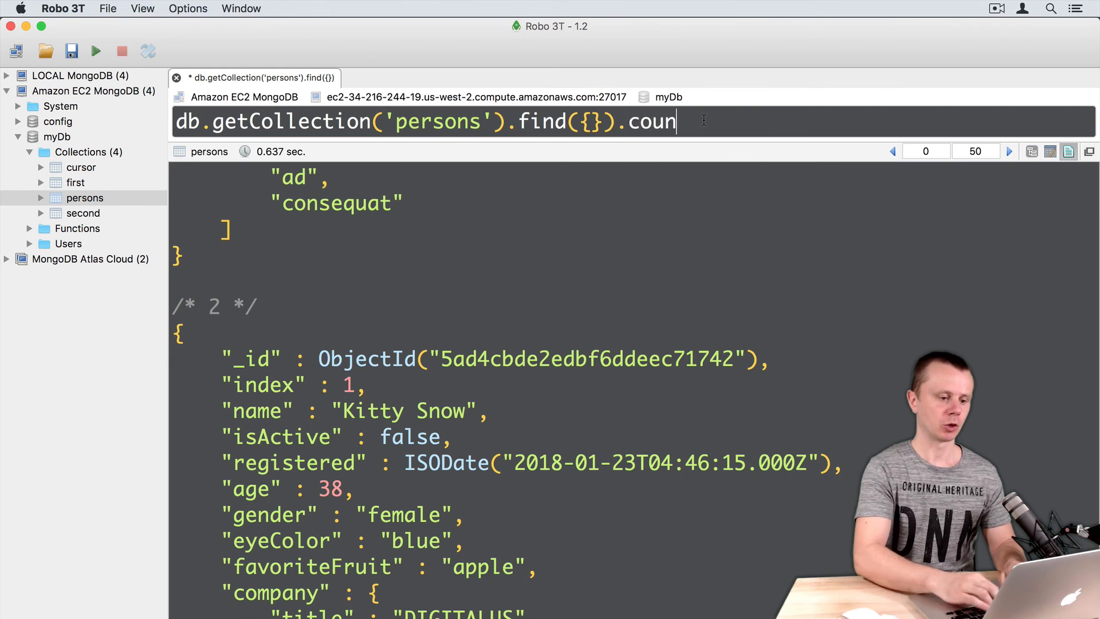
text(t())
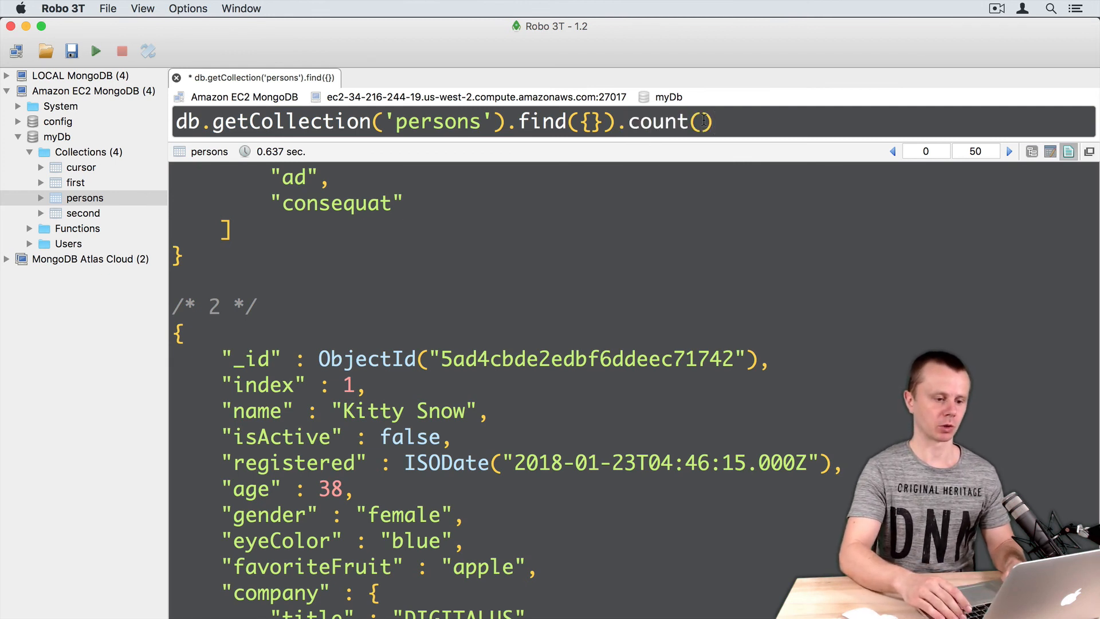
click(91, 50)
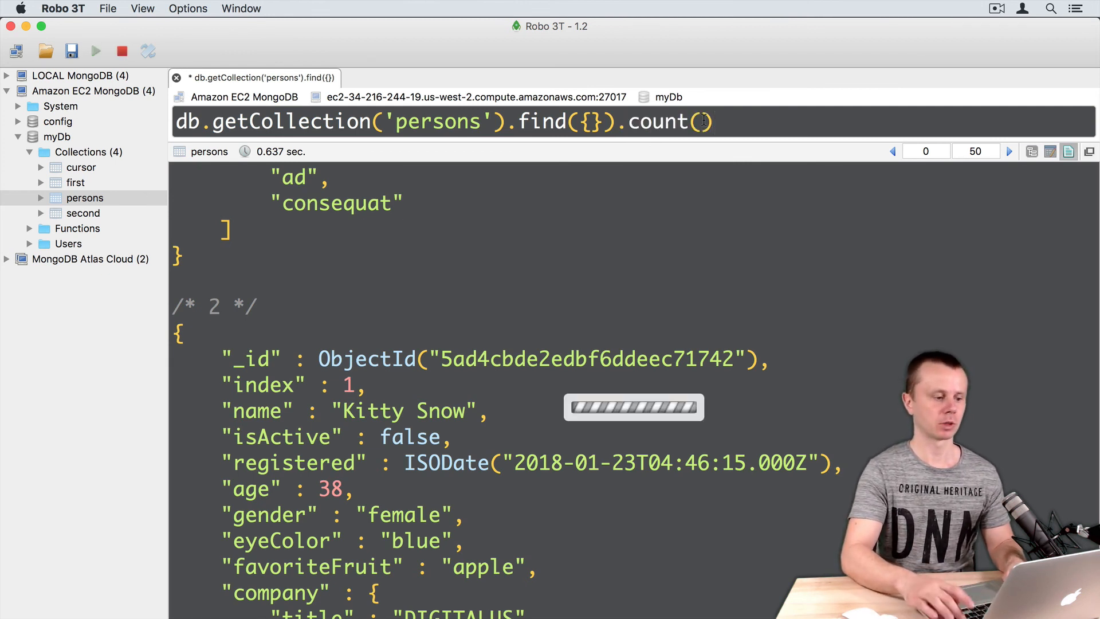
click(92, 50)
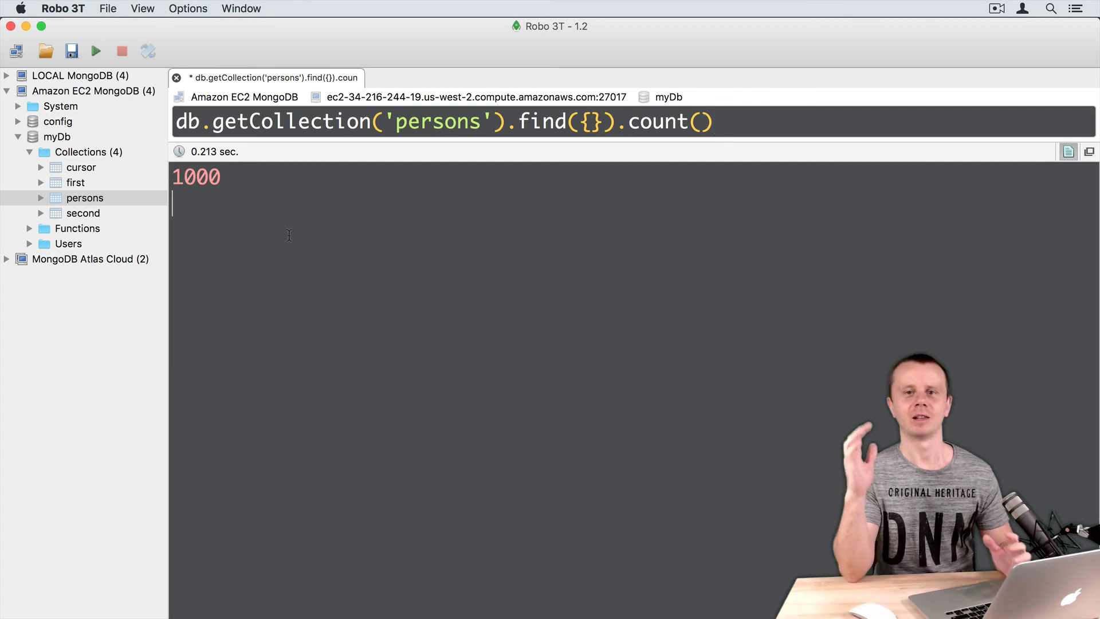